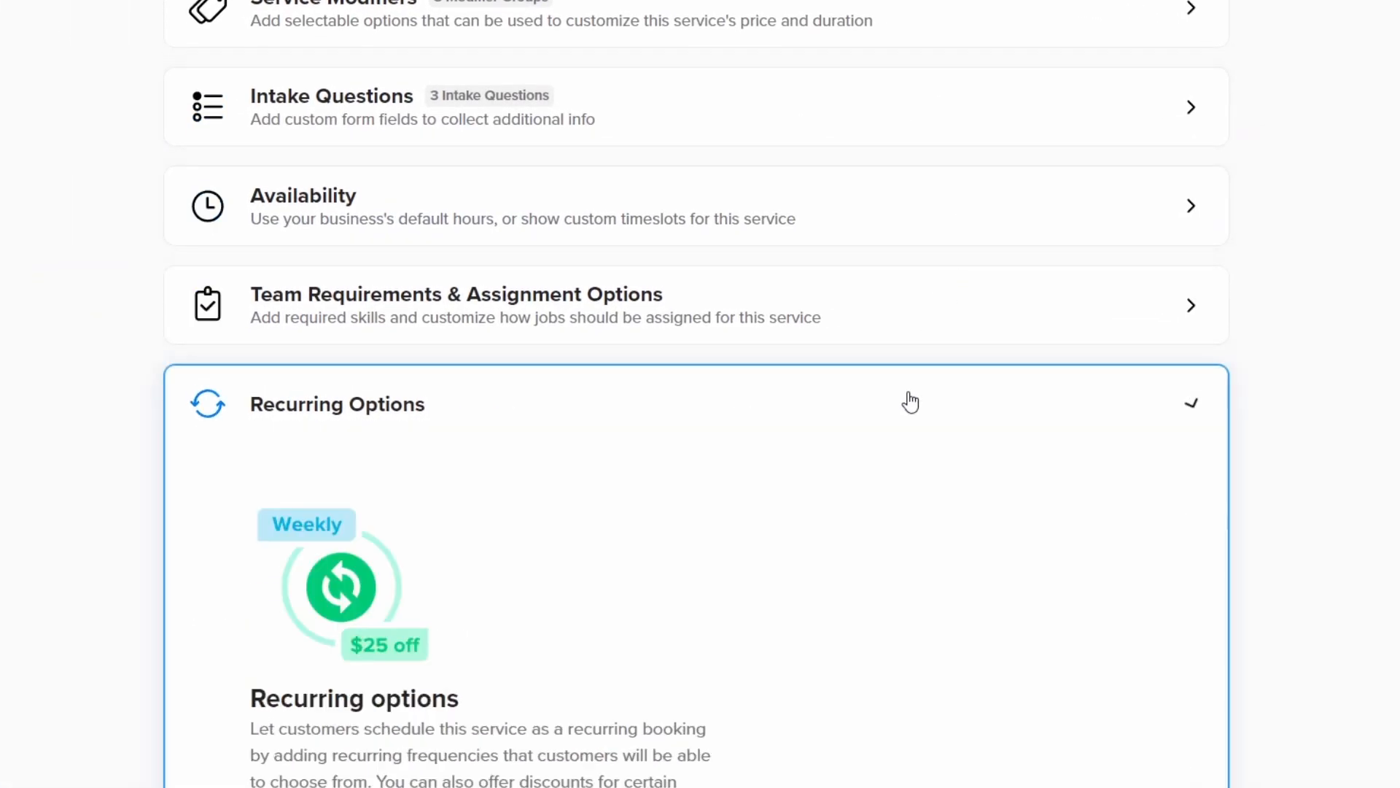
scroll("down", 3)
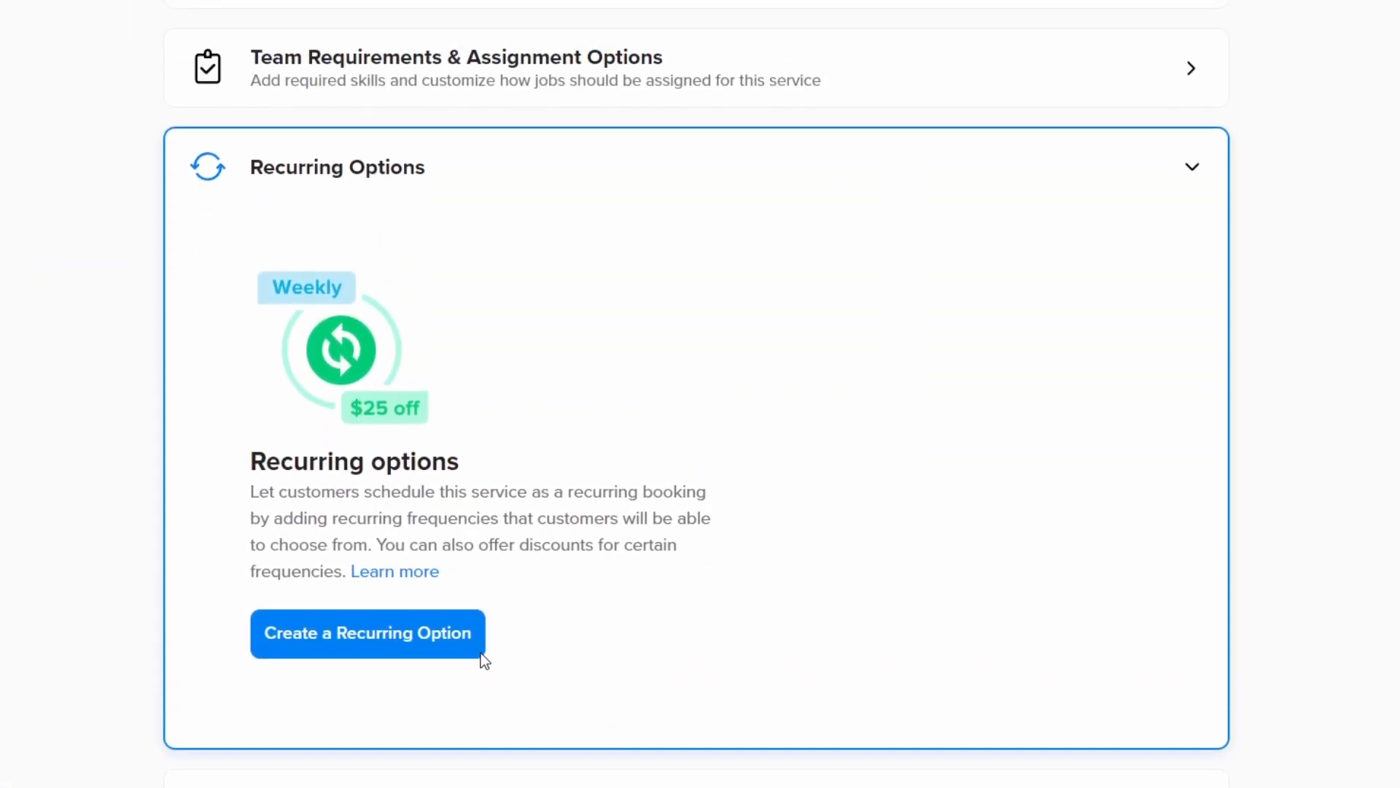